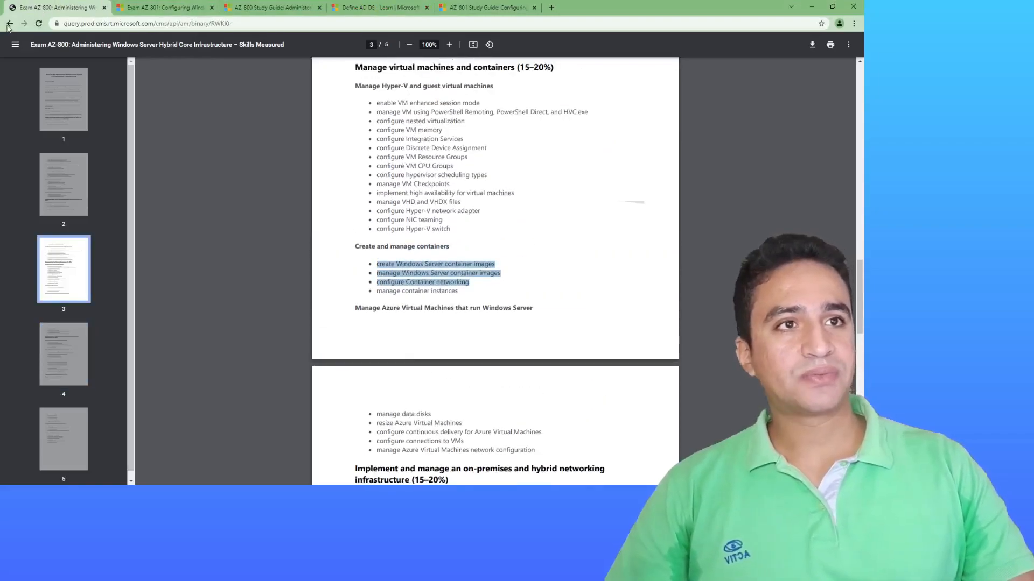
Return to the AZ-800 exam page and check the country pricing list under Schedule exam.
left_click(10, 23)
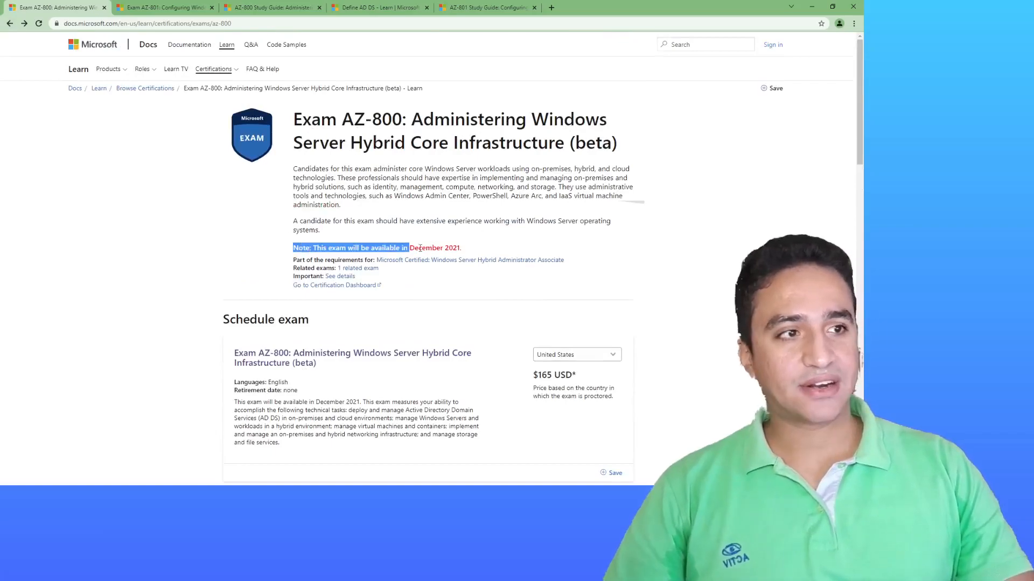
scroll("down", 3)
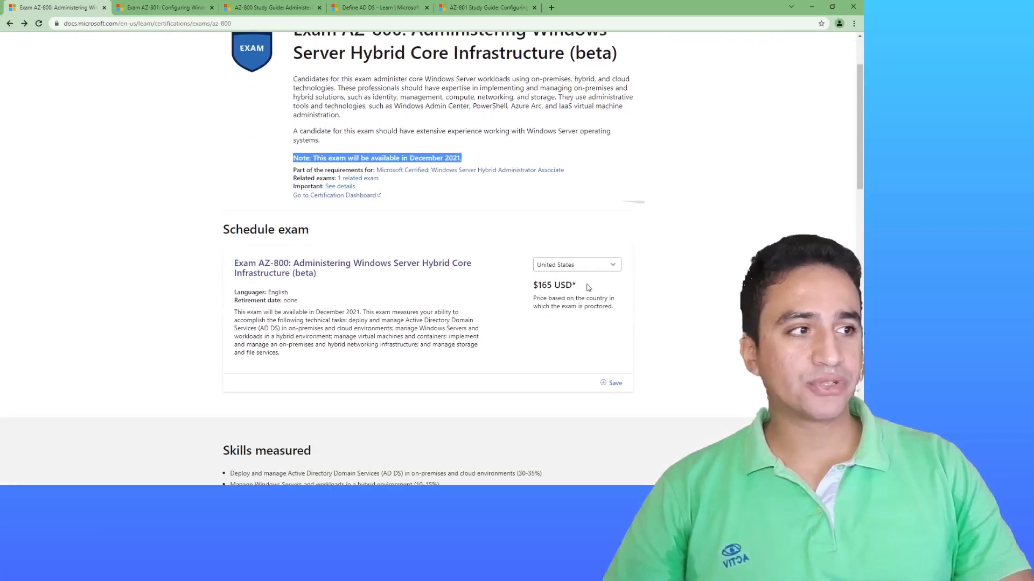
left_click(575, 265)
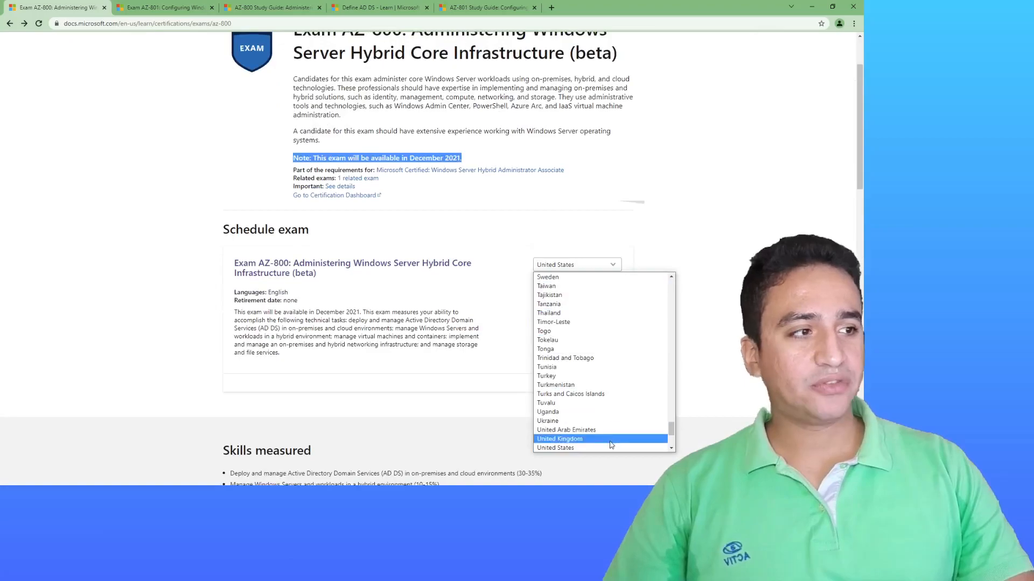
mouse_move(548, 421)
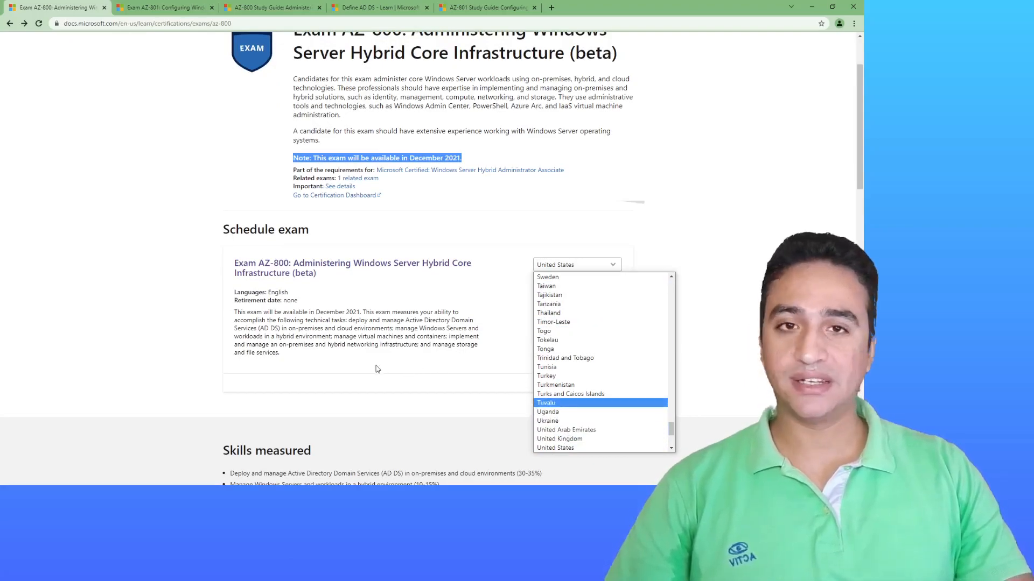
left_click(556, 448)
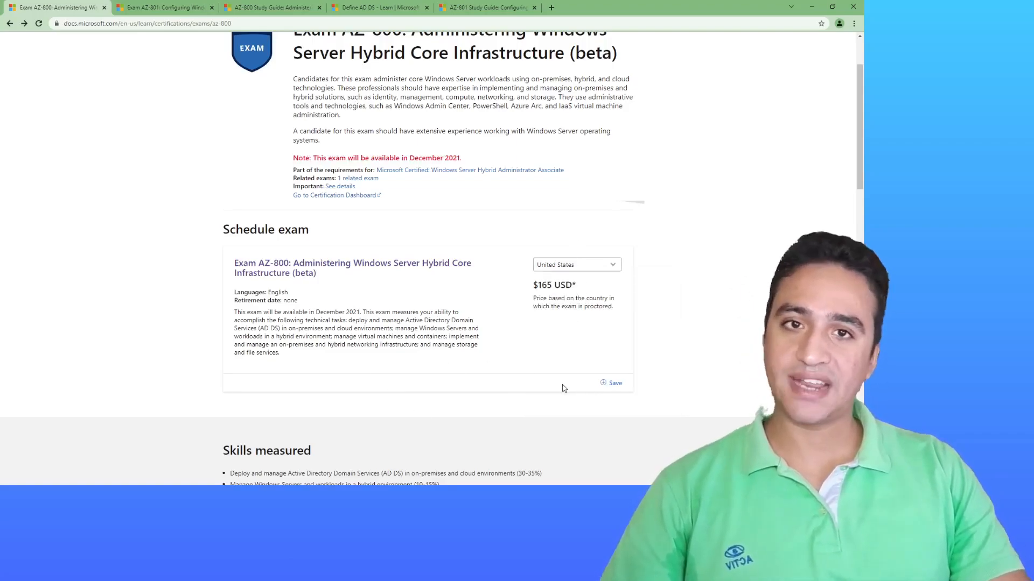
Review the $165 USD price and skills measured list further down the exam page.
scroll("down", 3)
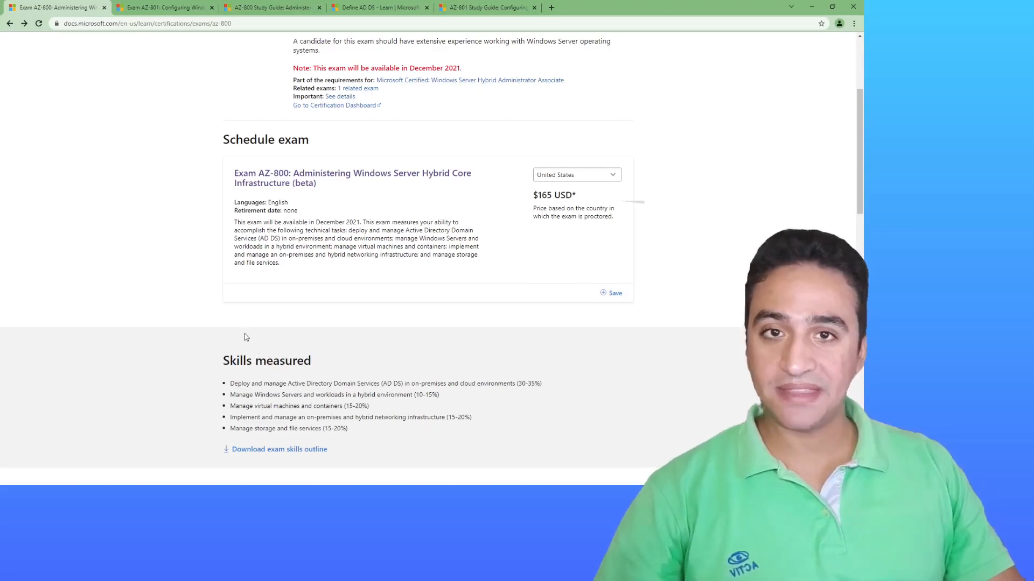
scroll("down", 3)
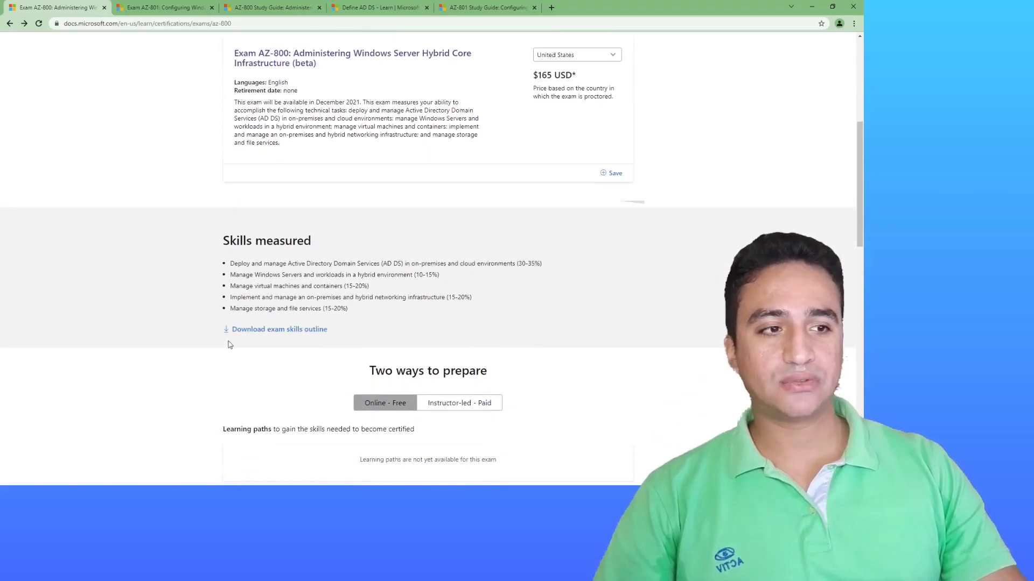
View the AZ-800 skills measured outline PDF and read through its first pages.
left_click(279, 329)
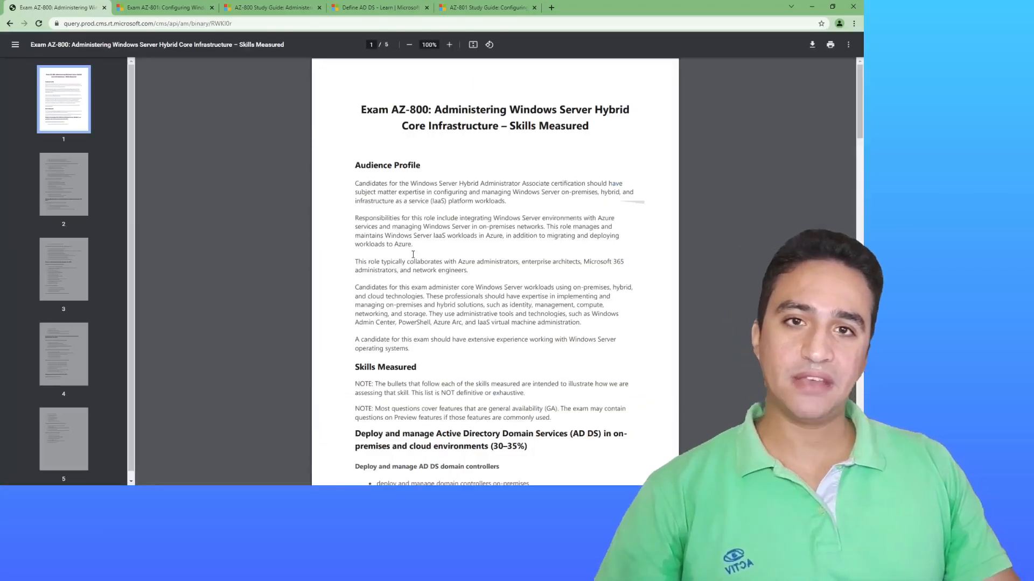
scroll("down", 3)
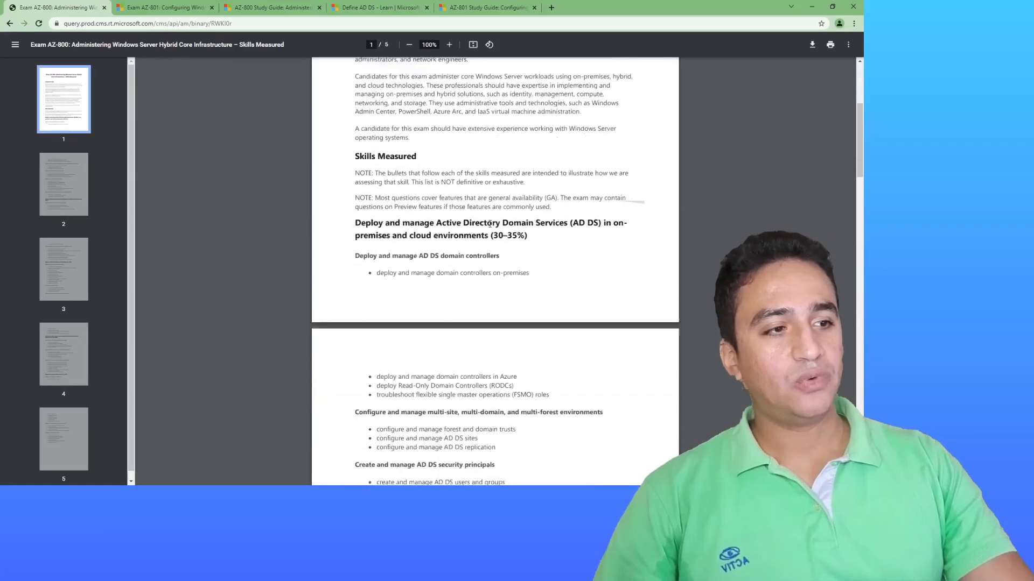
scroll("down", 3)
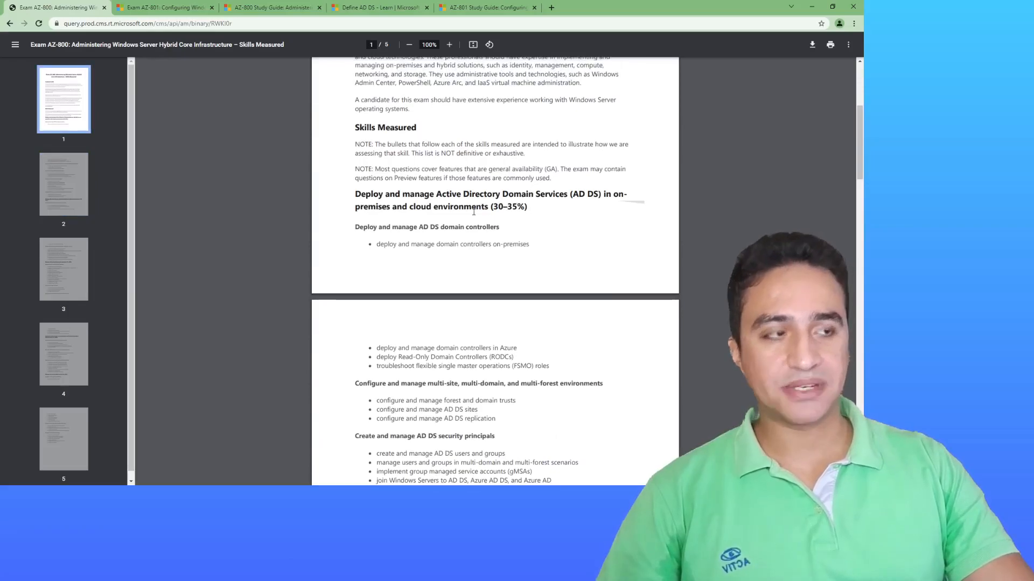
scroll("down", 3)
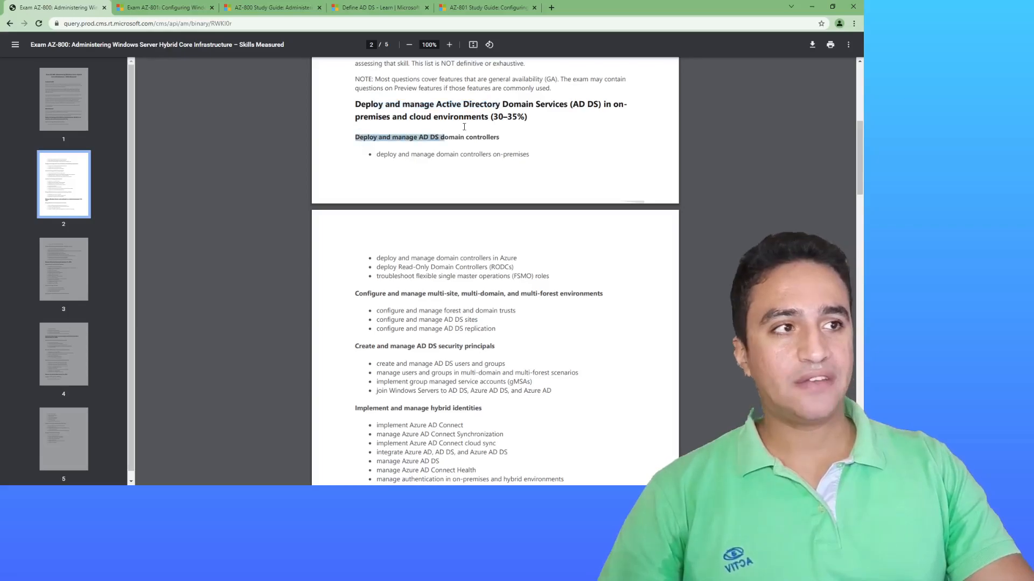
mouse_move(451, 163)
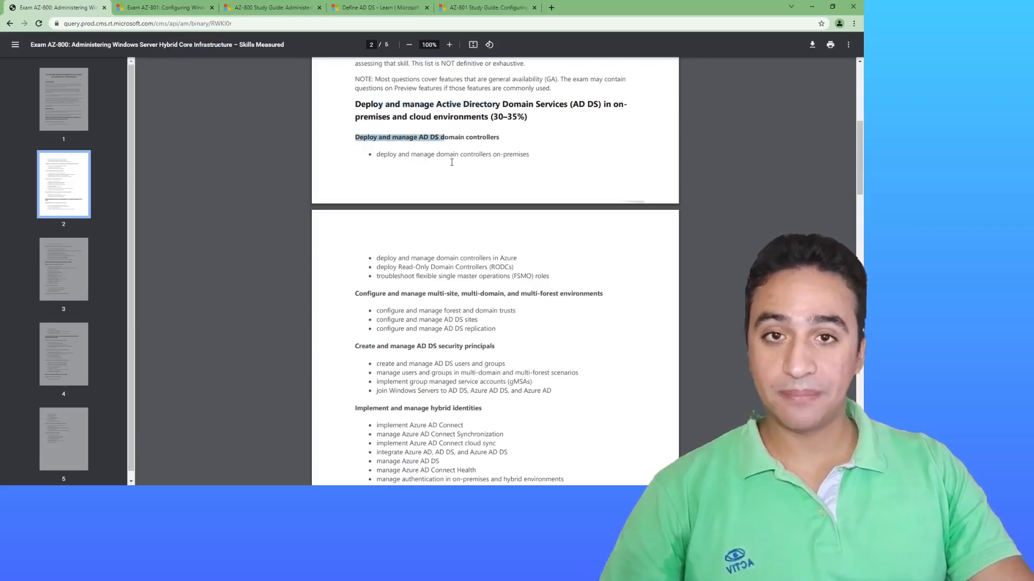
scroll("down", 3)
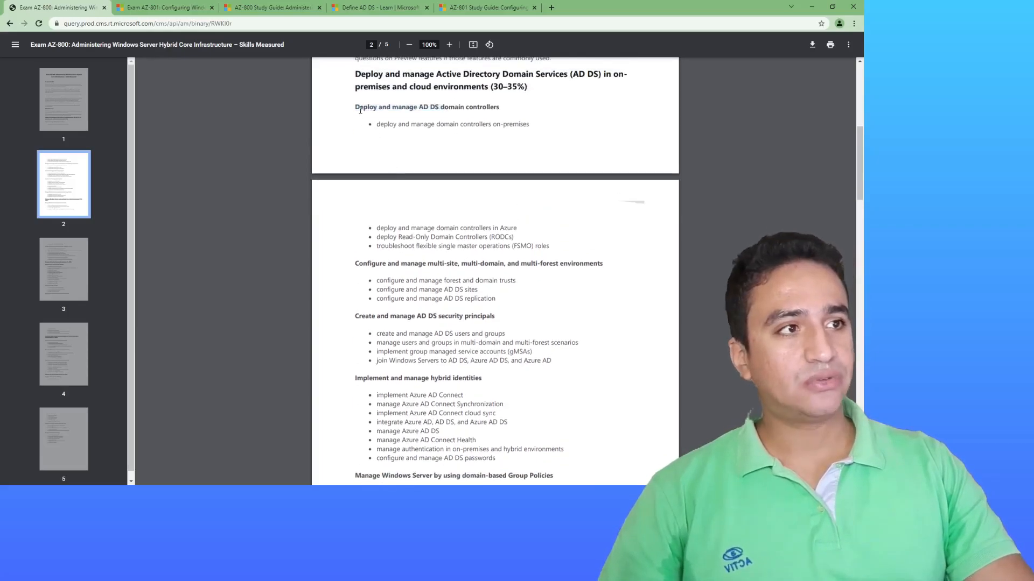
Highlight the multi-site, multi-domain heading and continue to the hybrid networking objectives.
double_click(427, 107)
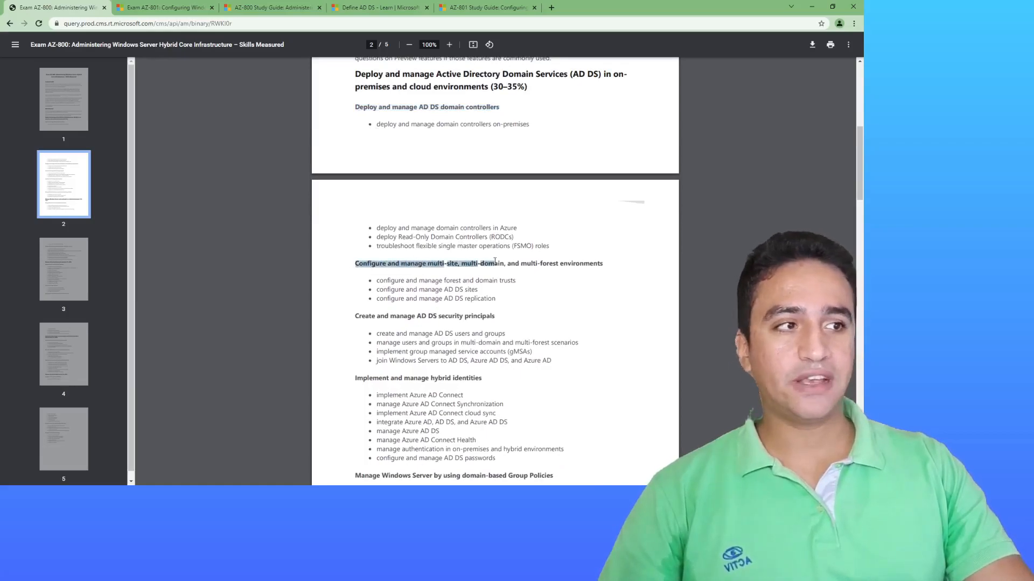
scroll("down", 3)
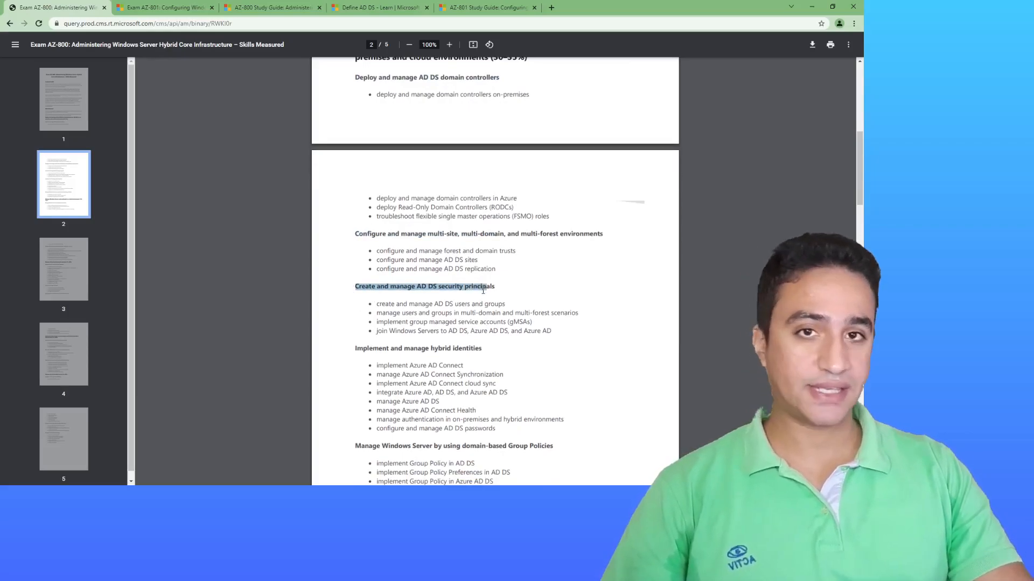
scroll("down", 3)
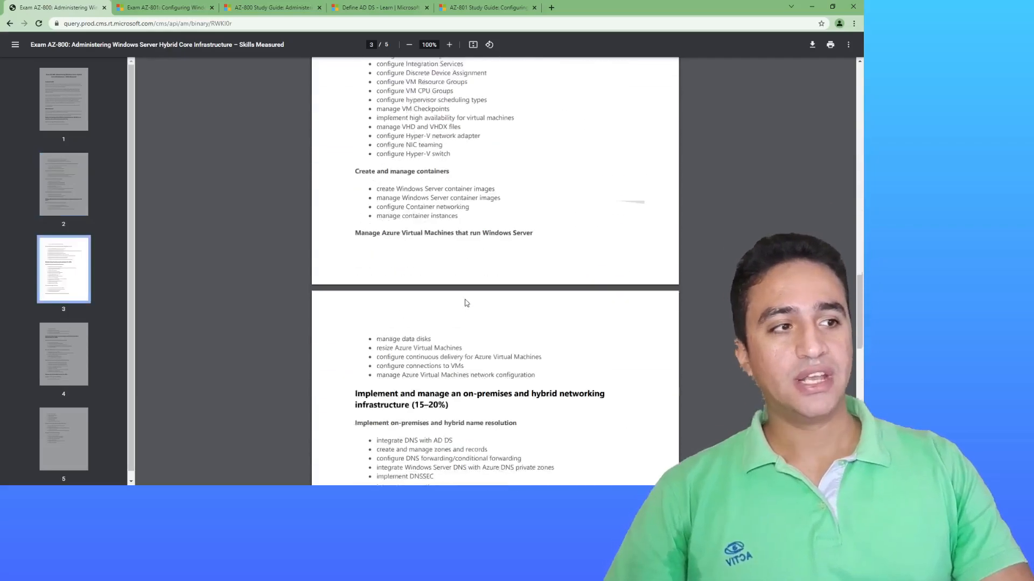
scroll("down", 3)
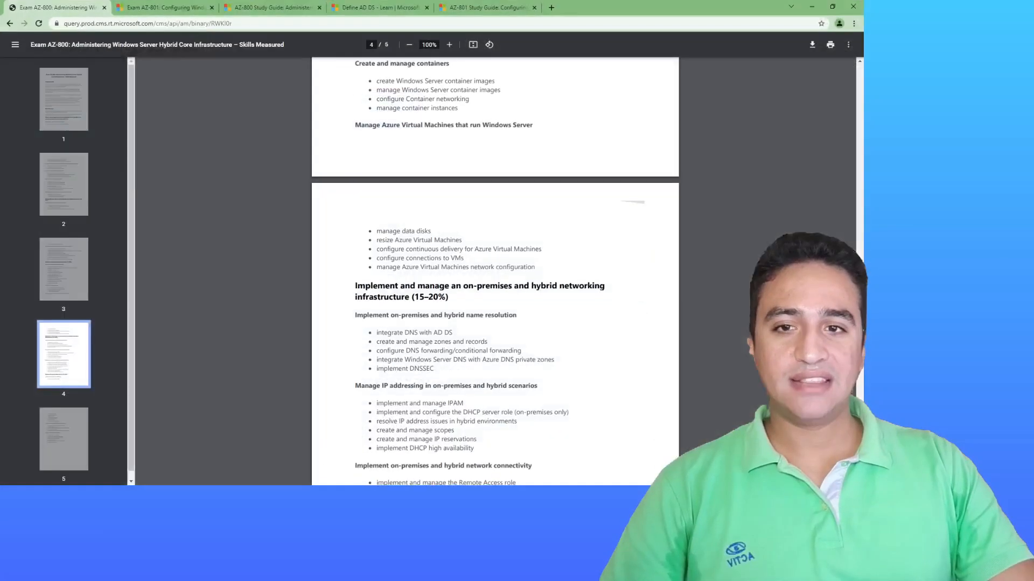
Switch to the AZ-801 exam page and view its skills measured outline PDF.
left_click(270, 7)
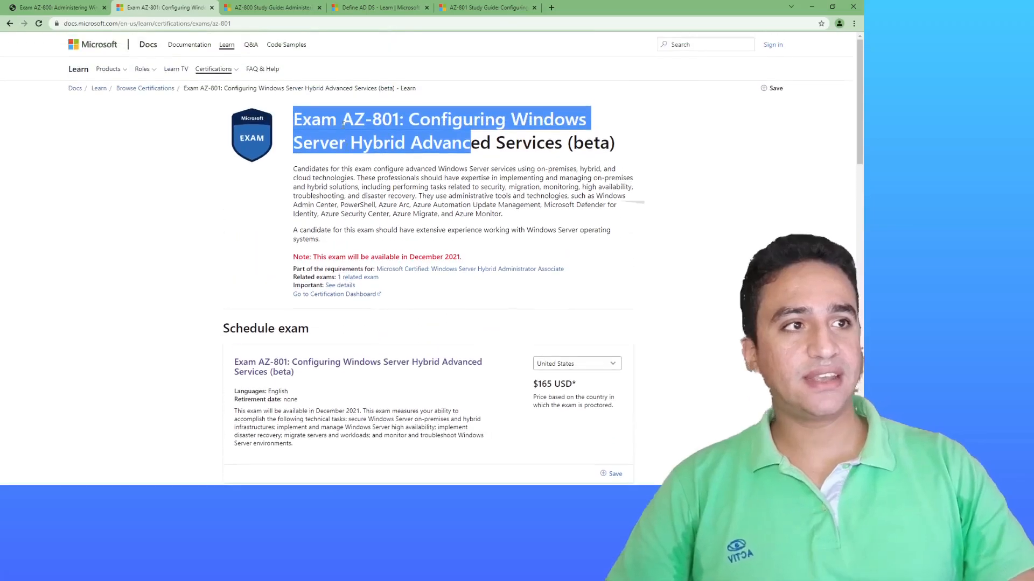
mouse_move(379, 245)
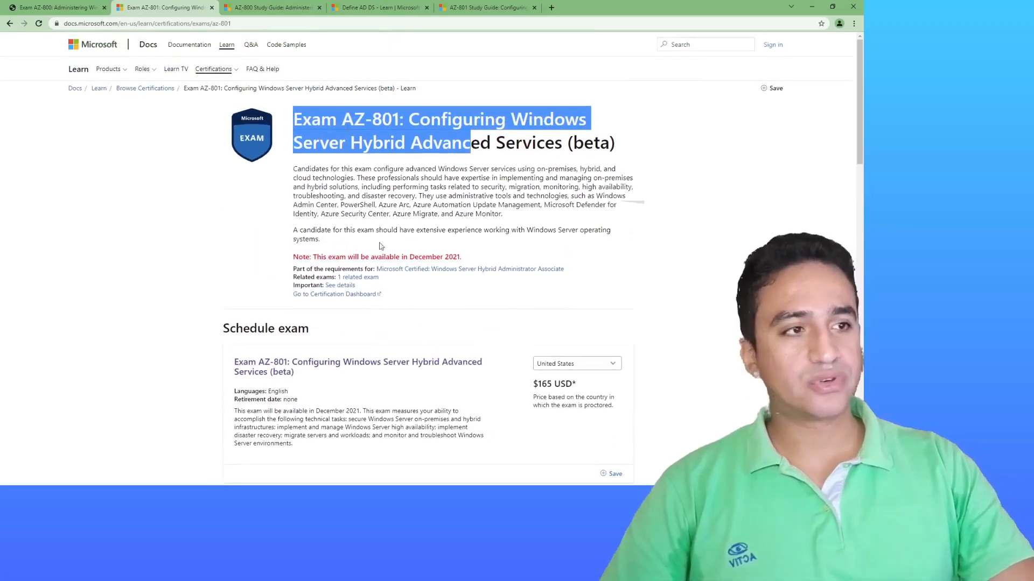
scroll("down", 3)
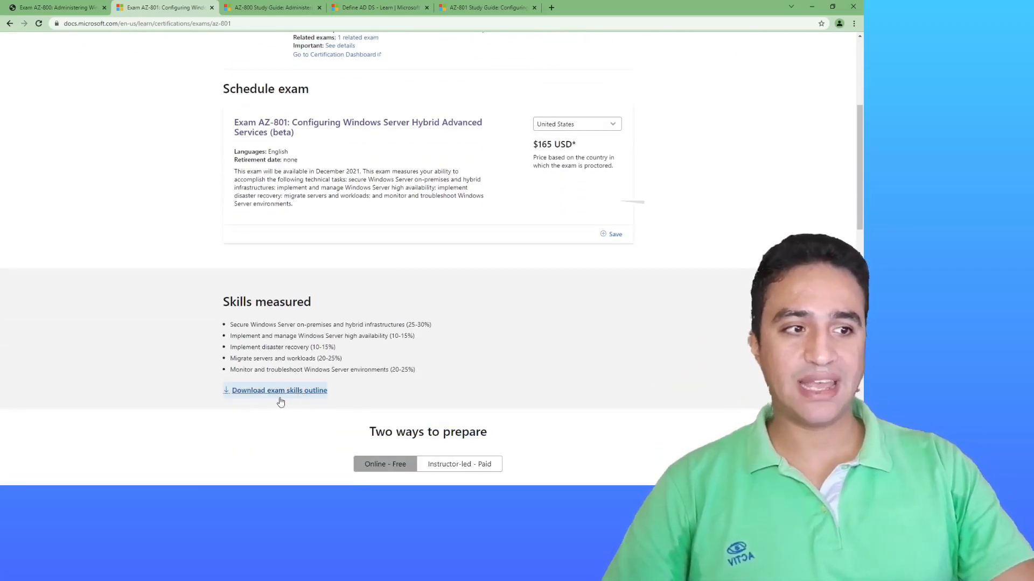
mouse_move(279, 390)
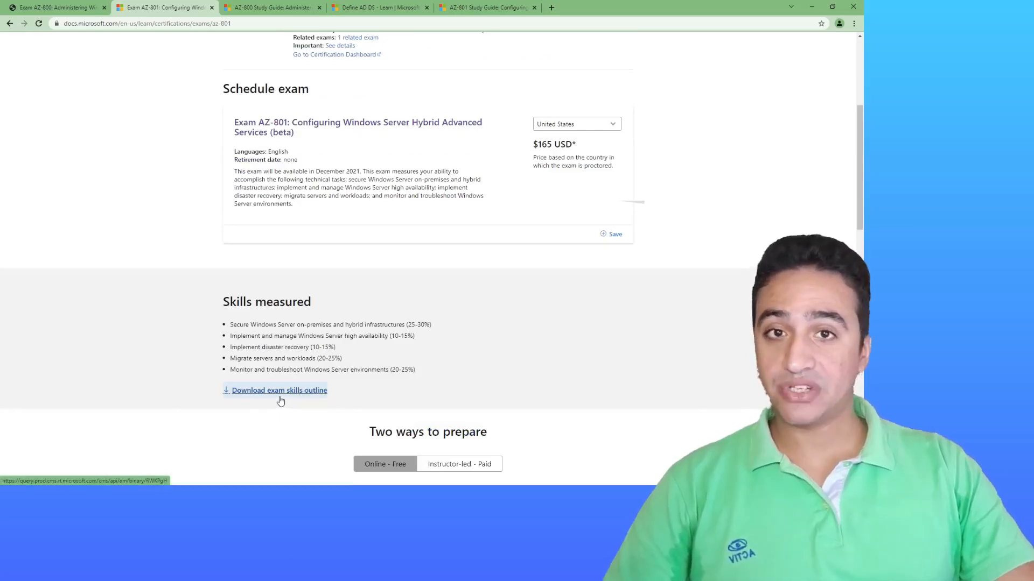
left_click(279, 389)
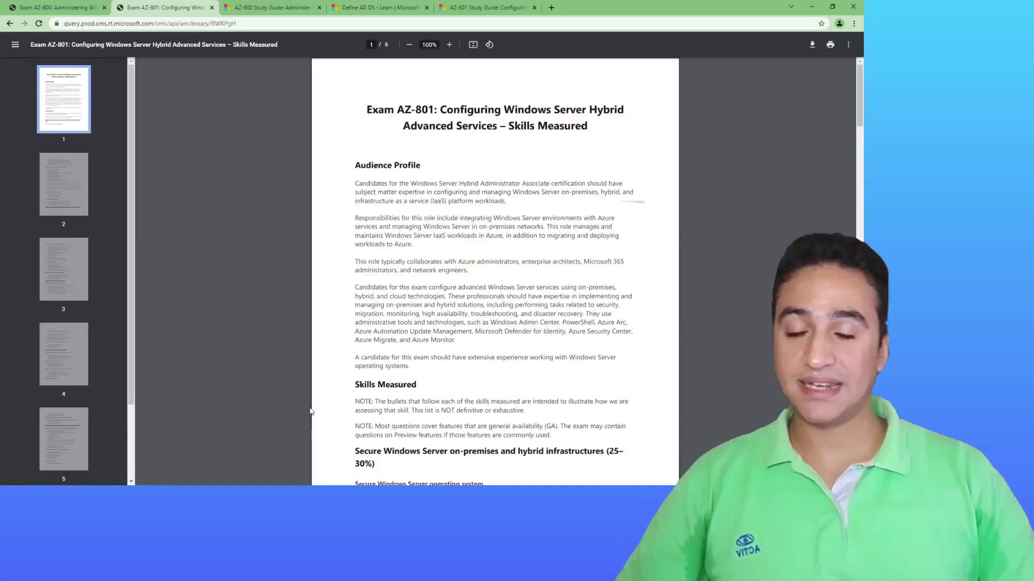
scroll("down", 3)
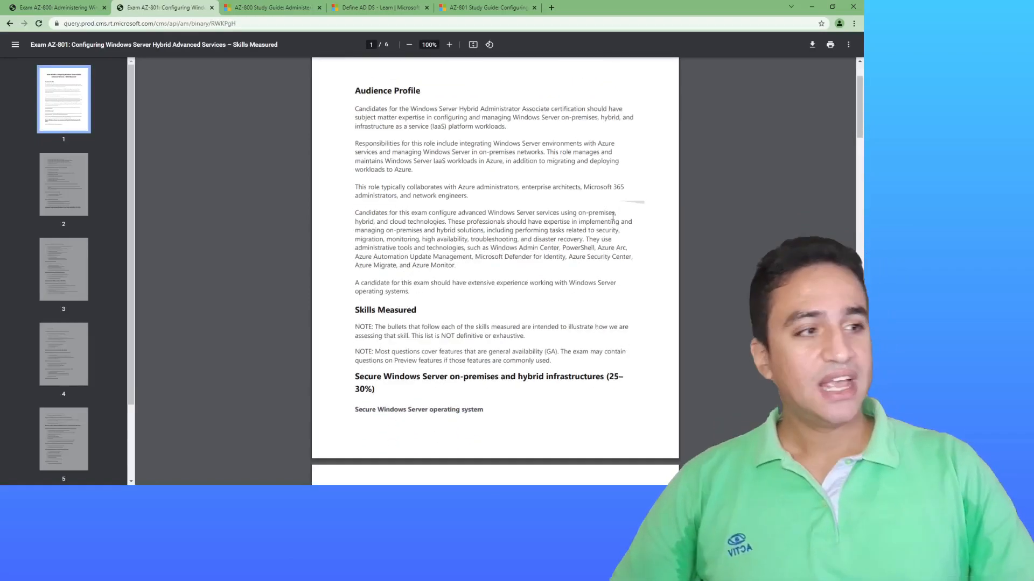
scroll("down", 3)
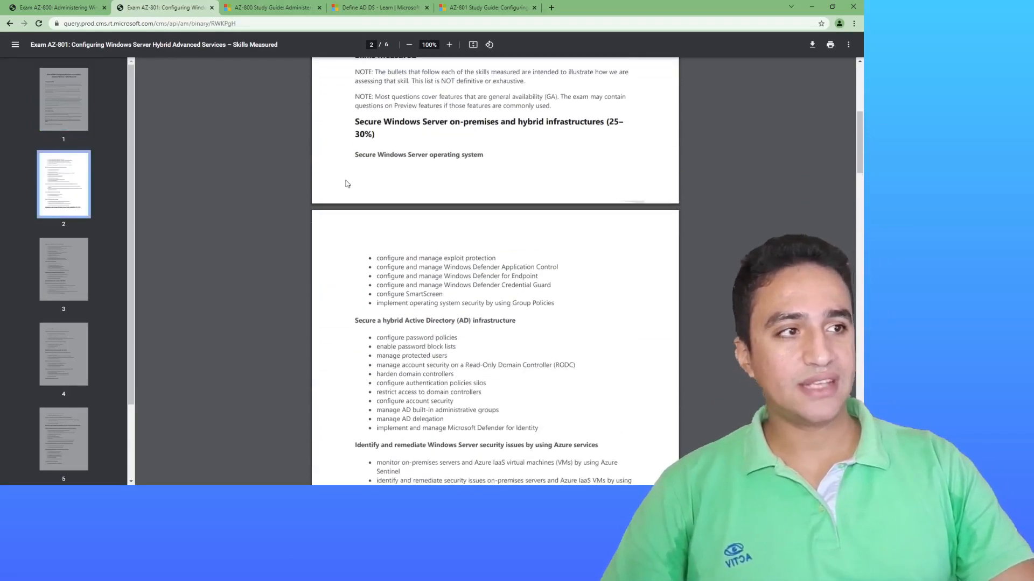
scroll("down", 3)
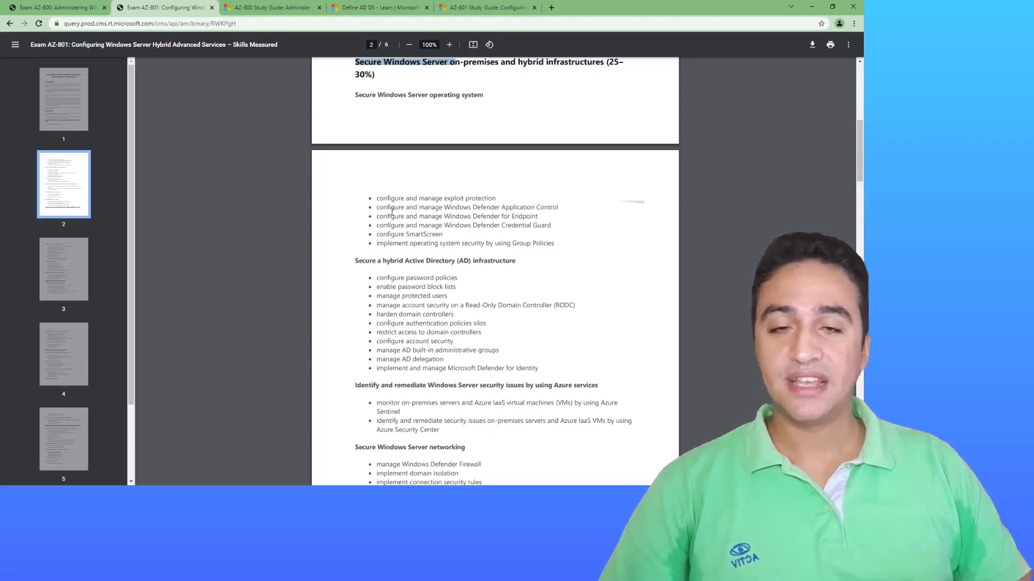
mouse_move(380, 8)
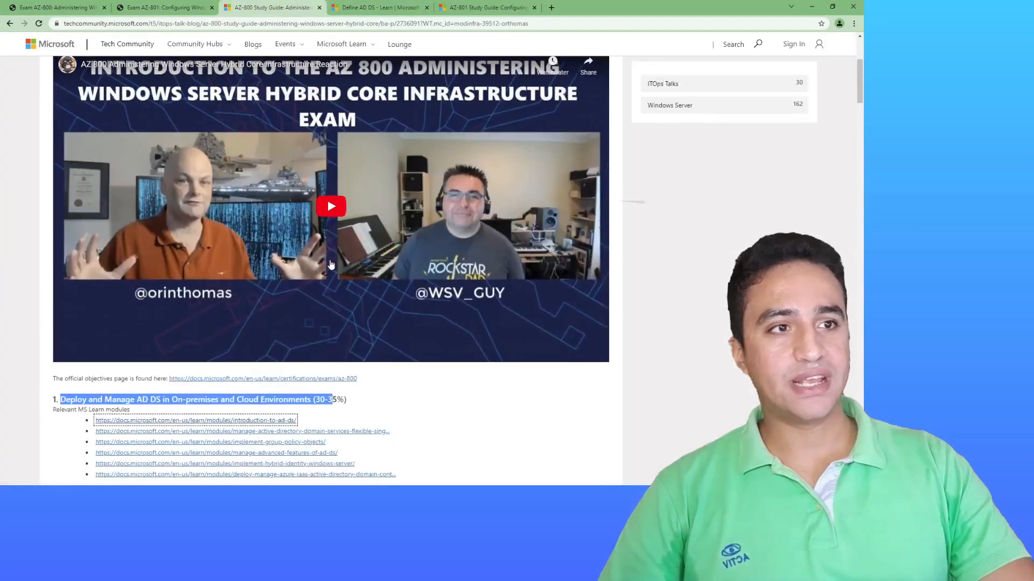
Read section 1.1 of the AZ-800 study guide and highlight the on-premises domain controller links.
scroll("down", 3)
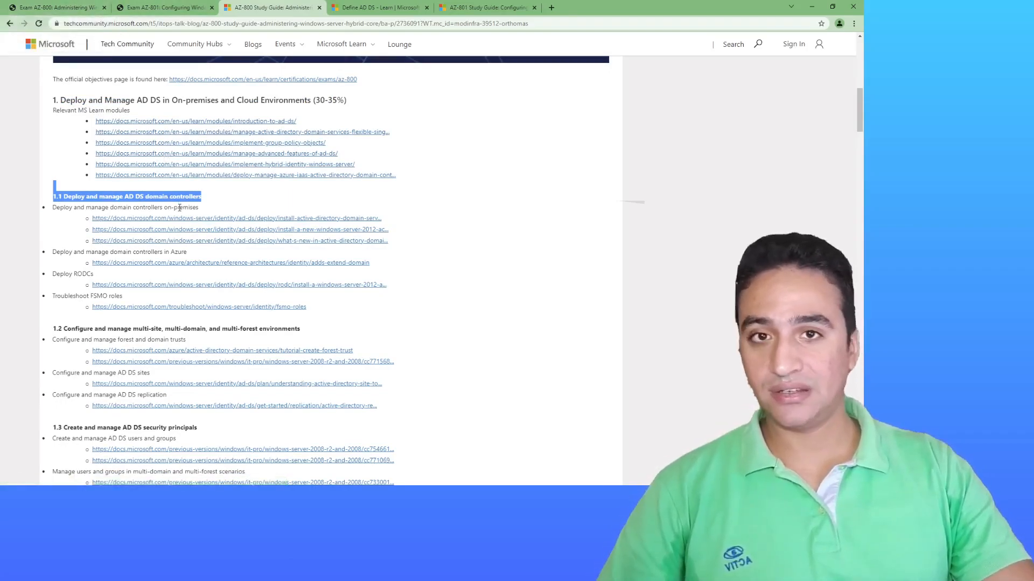
scroll("down", 3)
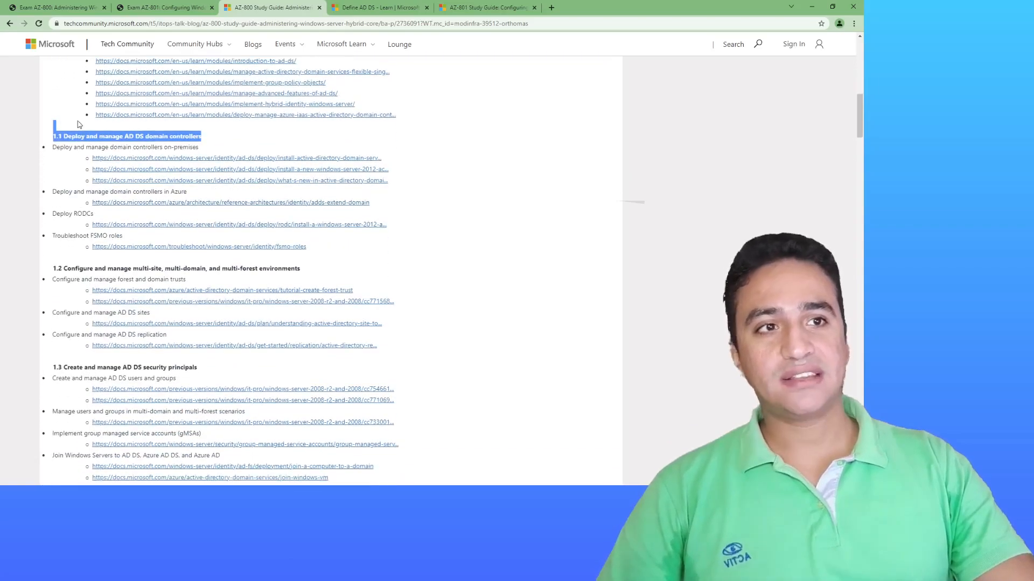
mouse_move(256, 139)
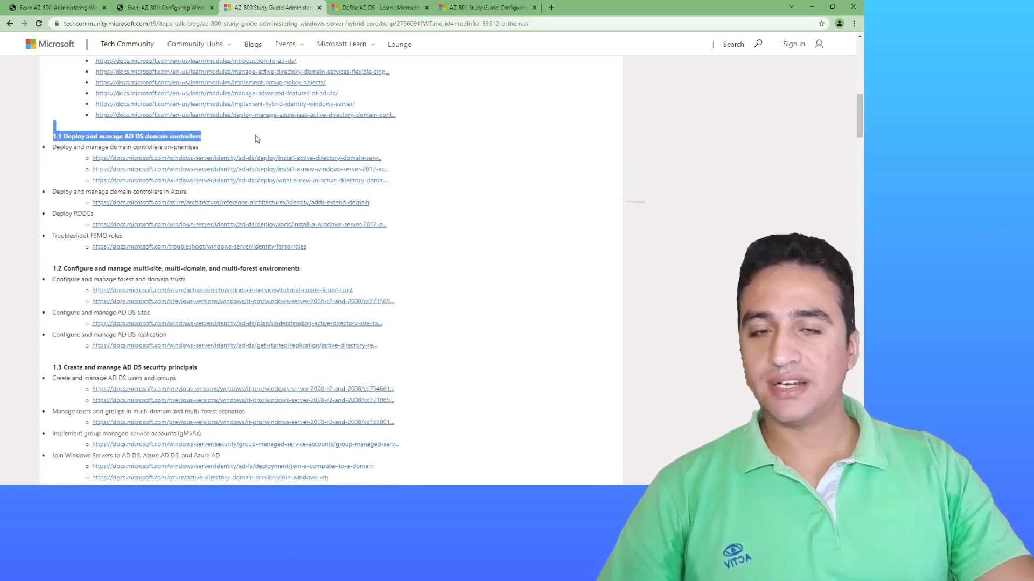
scroll("down", 3)
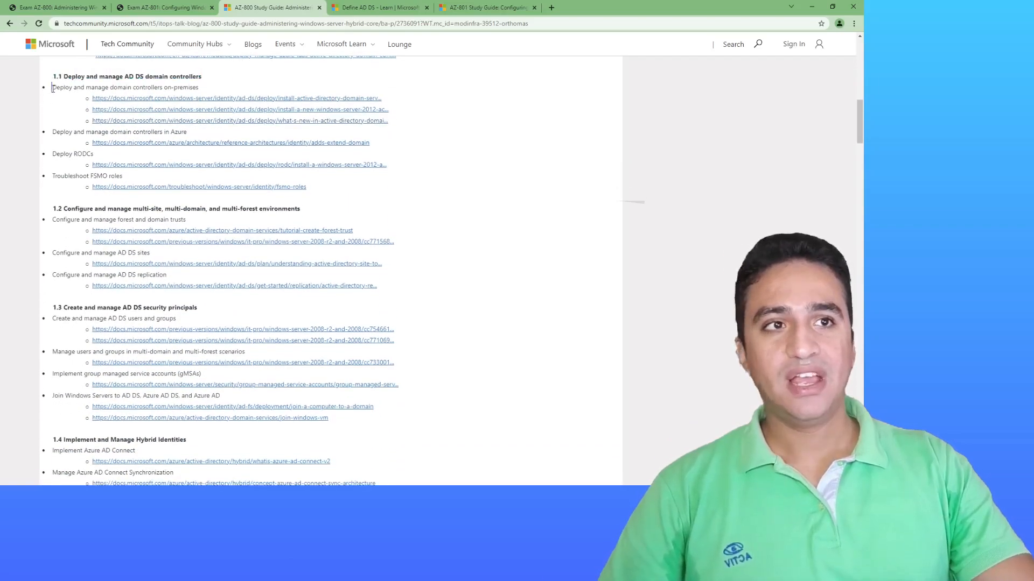
left_click_drag(92, 98, 389, 121)
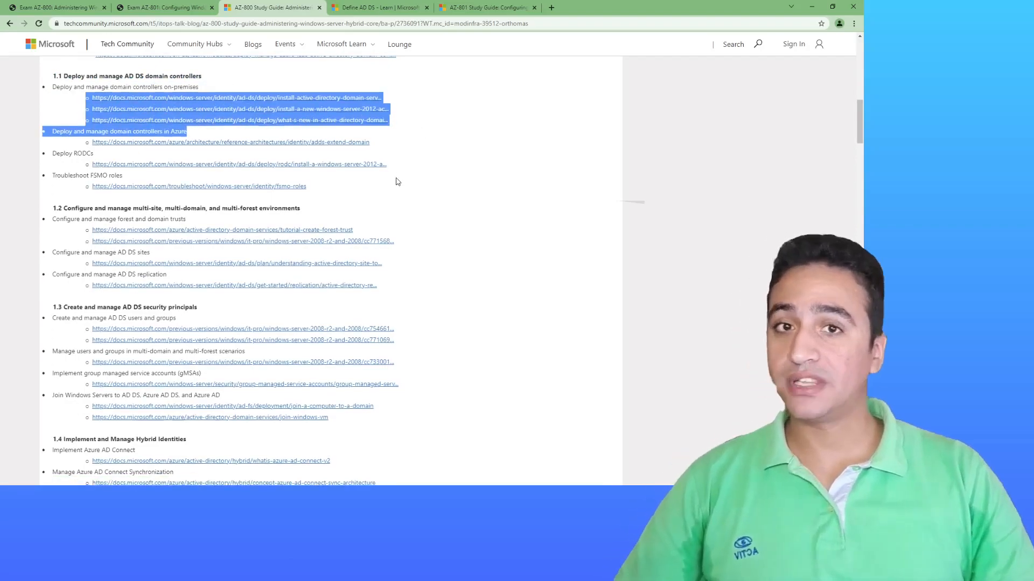
Review the remaining Deploy and Manage AD DS resources through to section 2.
scroll("up", 3)
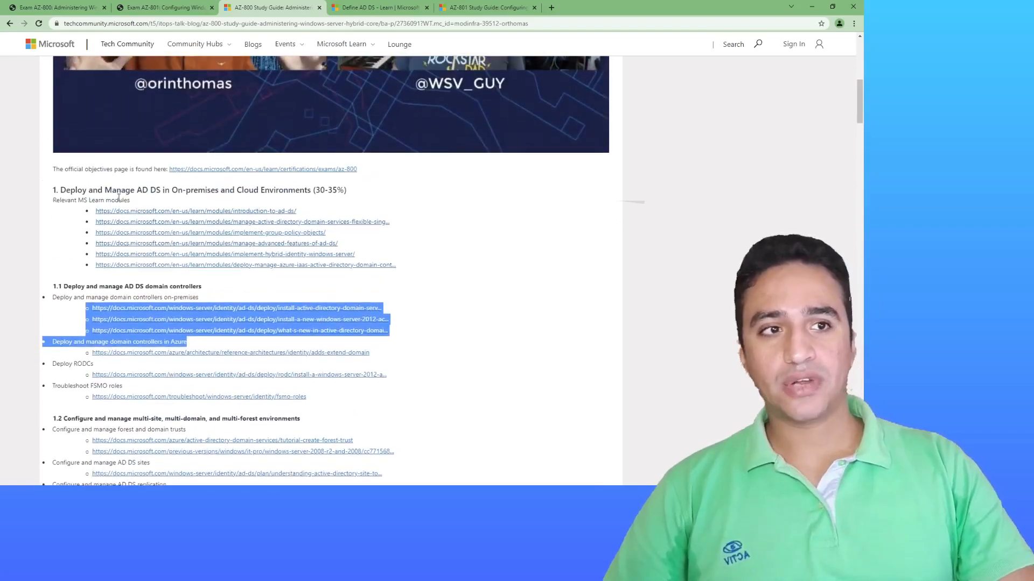
scroll("down", 3)
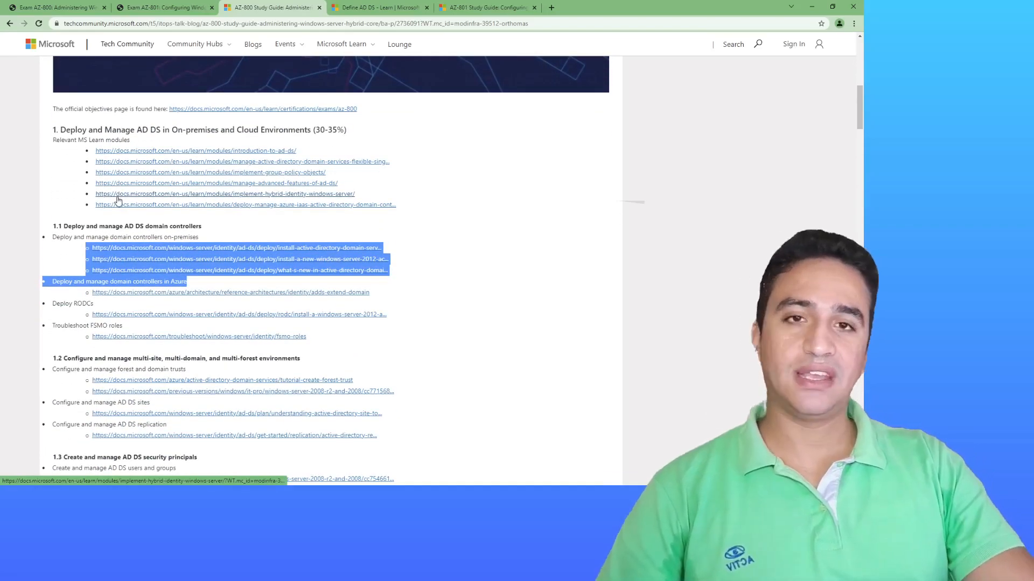
scroll("down", 3)
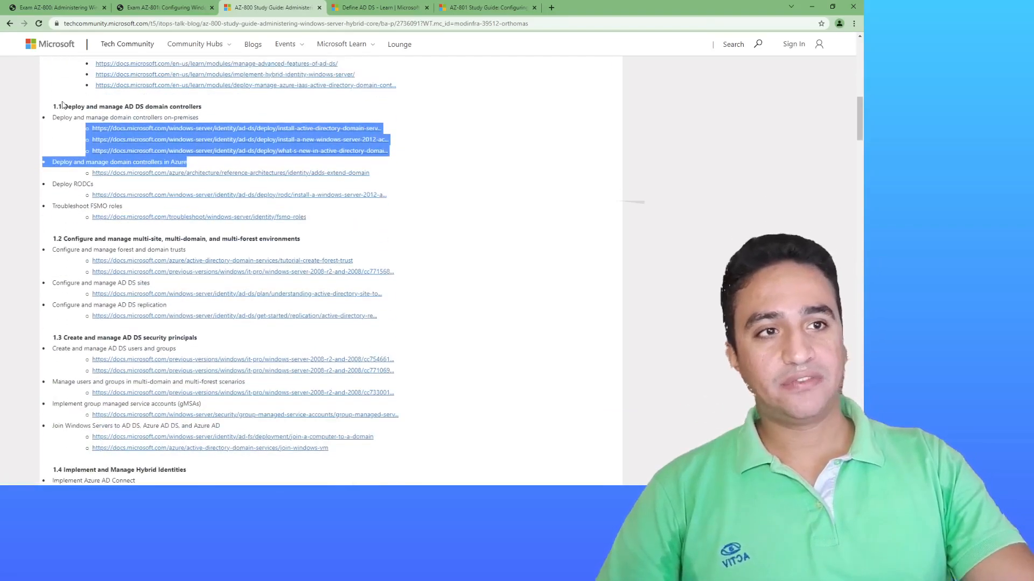
scroll("down", 3)
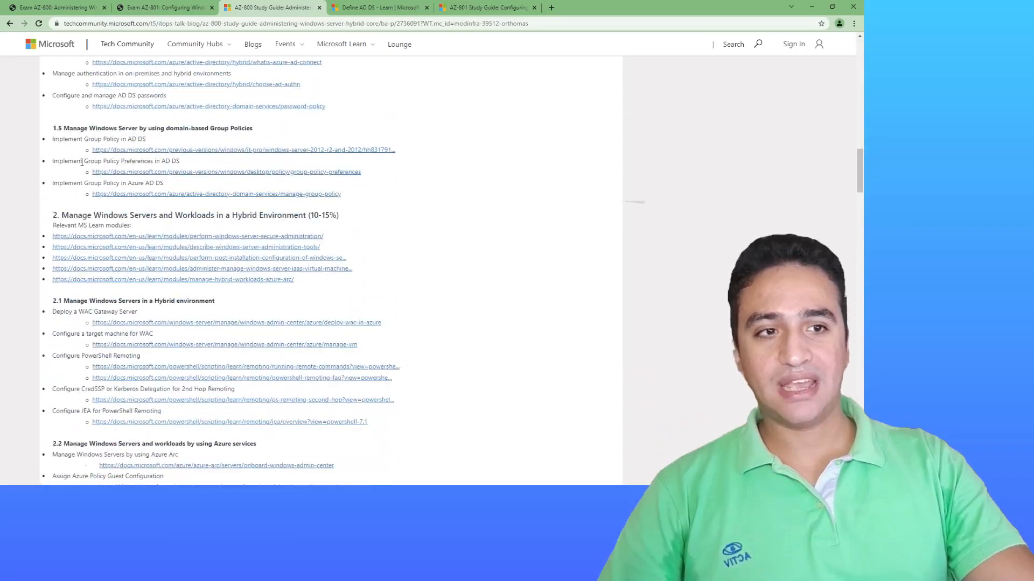
scroll("up", 3)
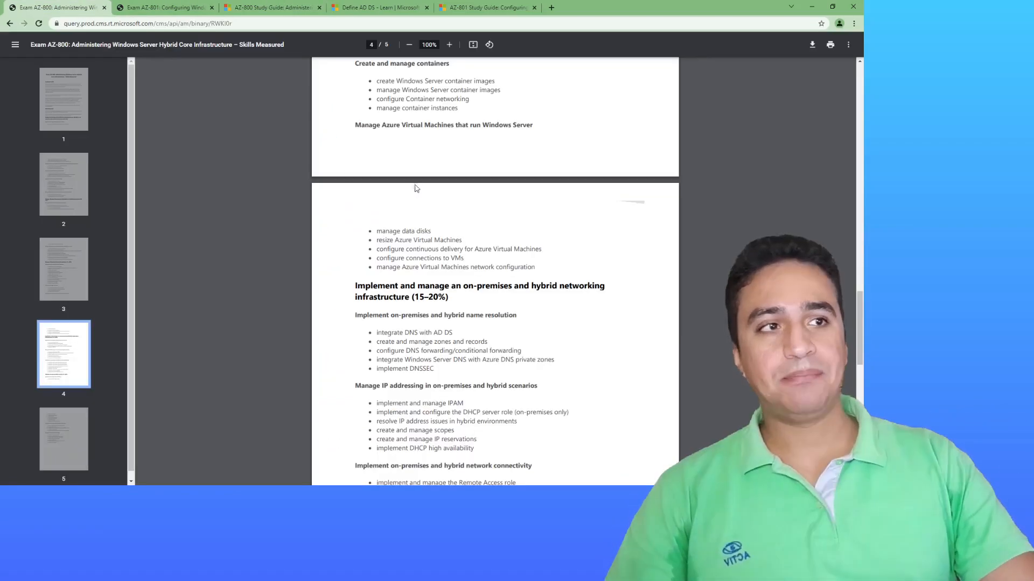
scroll("down", 3)
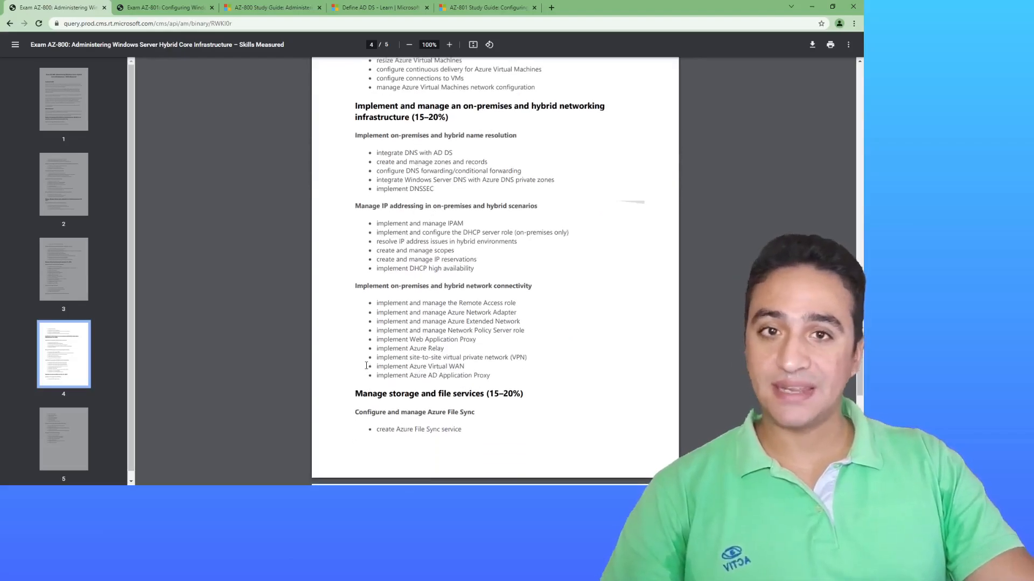
mouse_move(270, 8)
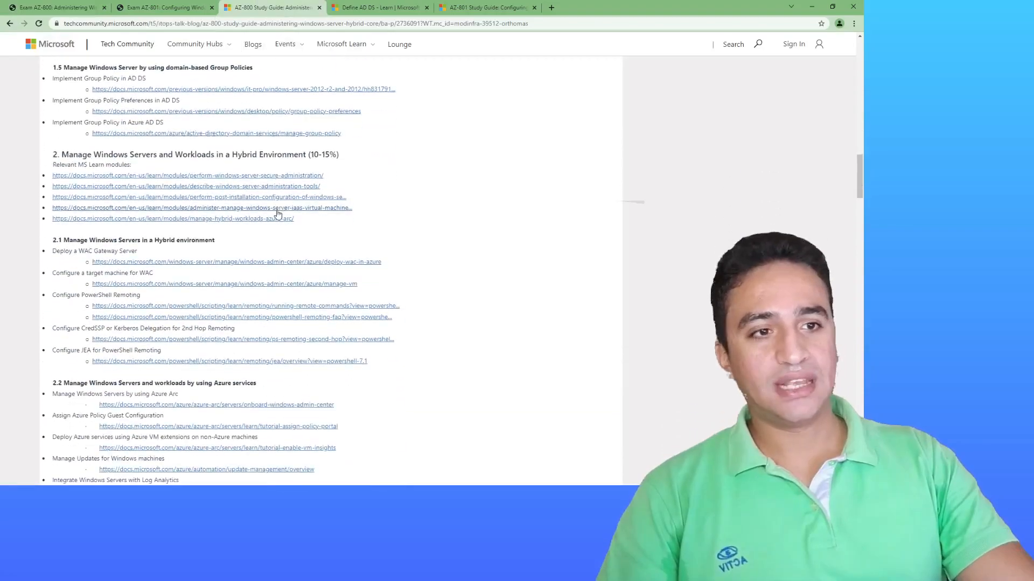
Review sections 3.2 containers and 3.3 Azure Virtual Machines in the study guide.
scroll("down", 3)
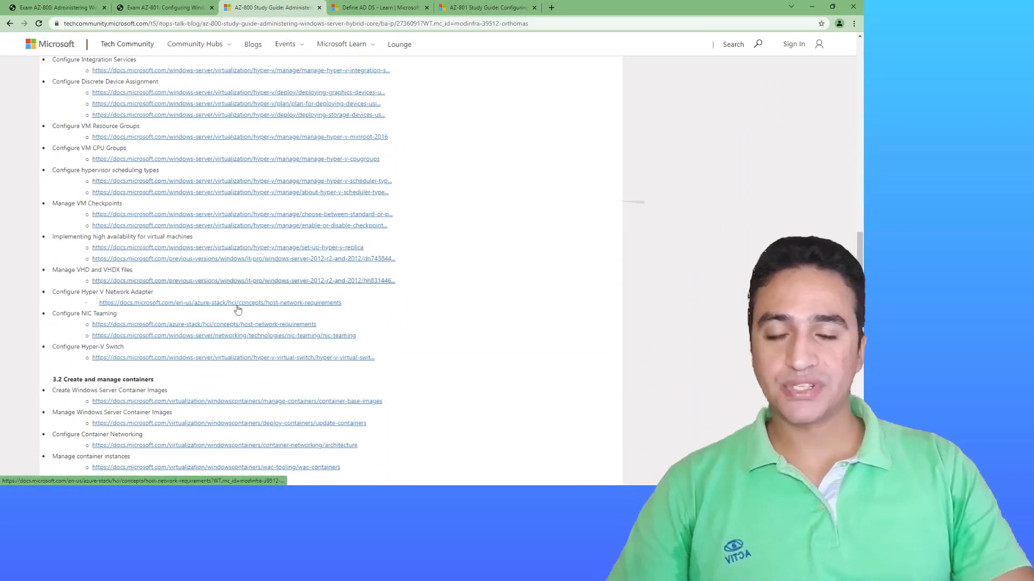
mouse_move(213, 368)
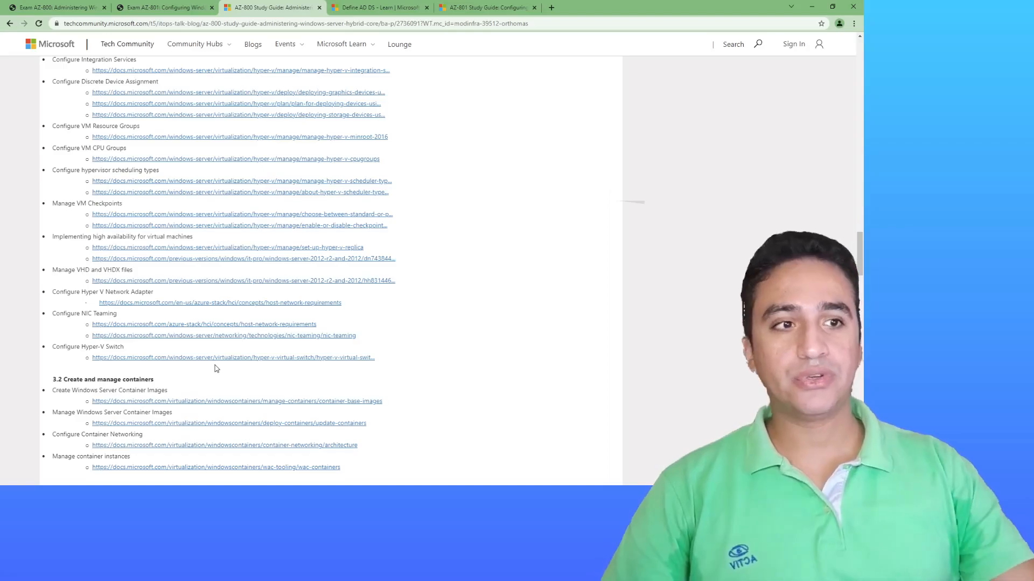
scroll("down", 3)
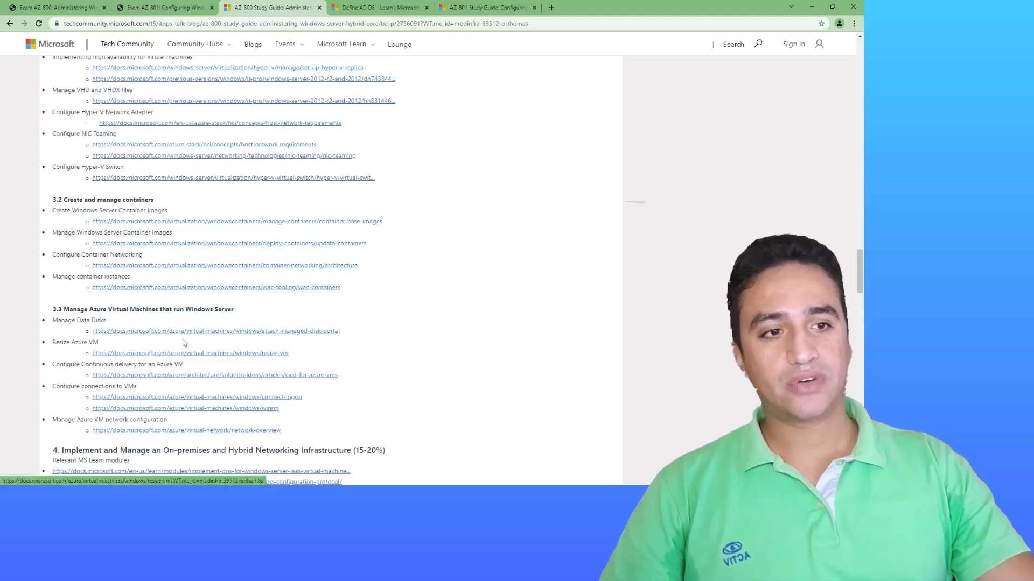
mouse_move(221, 223)
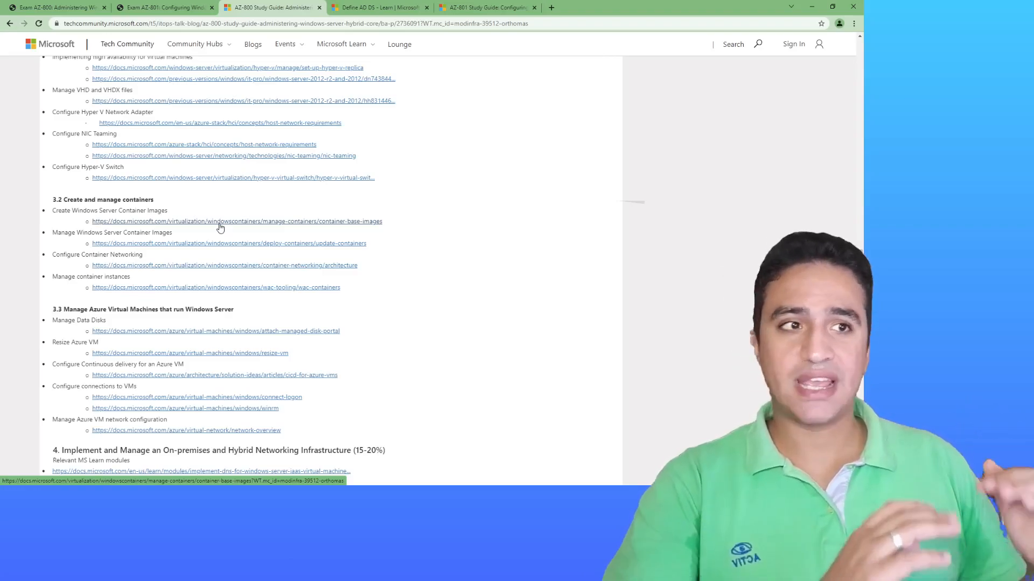
mouse_move(167, 290)
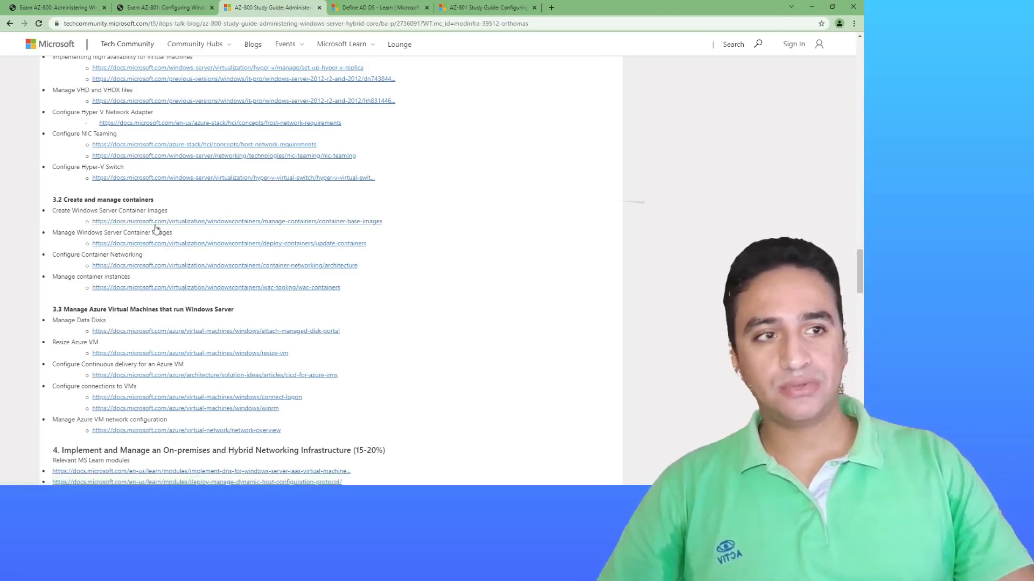
View the Container Base Images Docs article and expand the Docker navigation group.
left_click(236, 220)
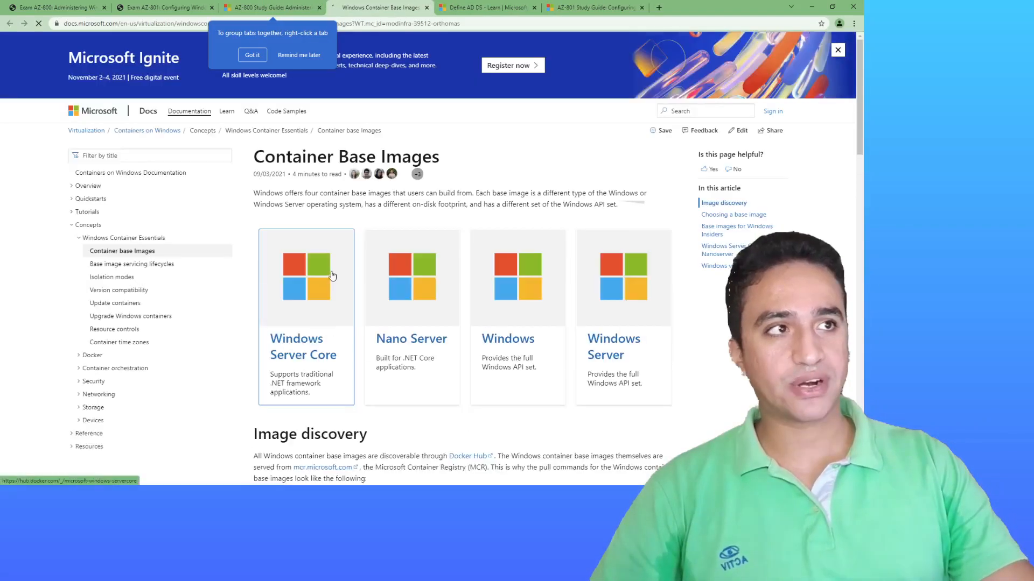
scroll("down", 3)
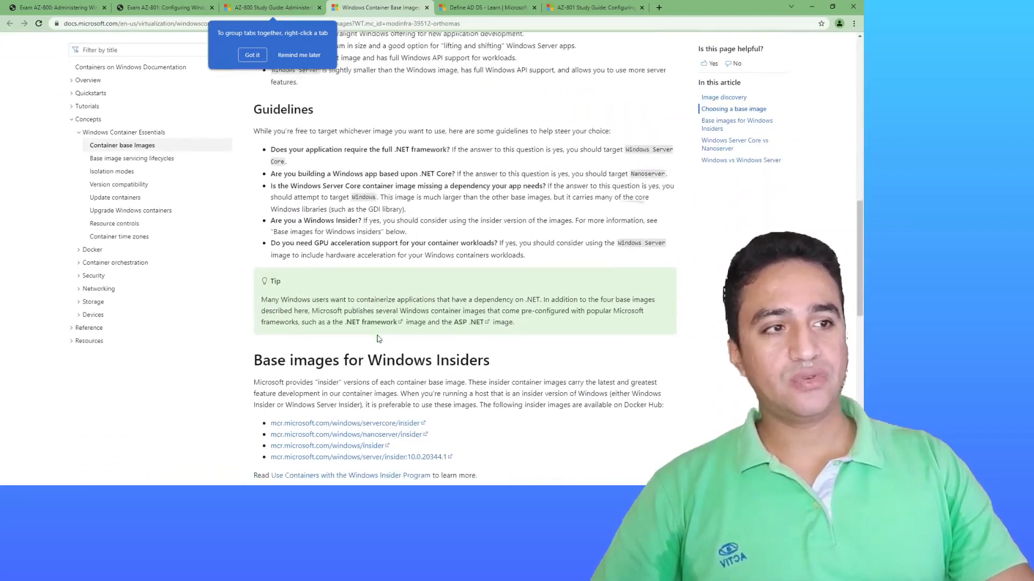
scroll("down", 3)
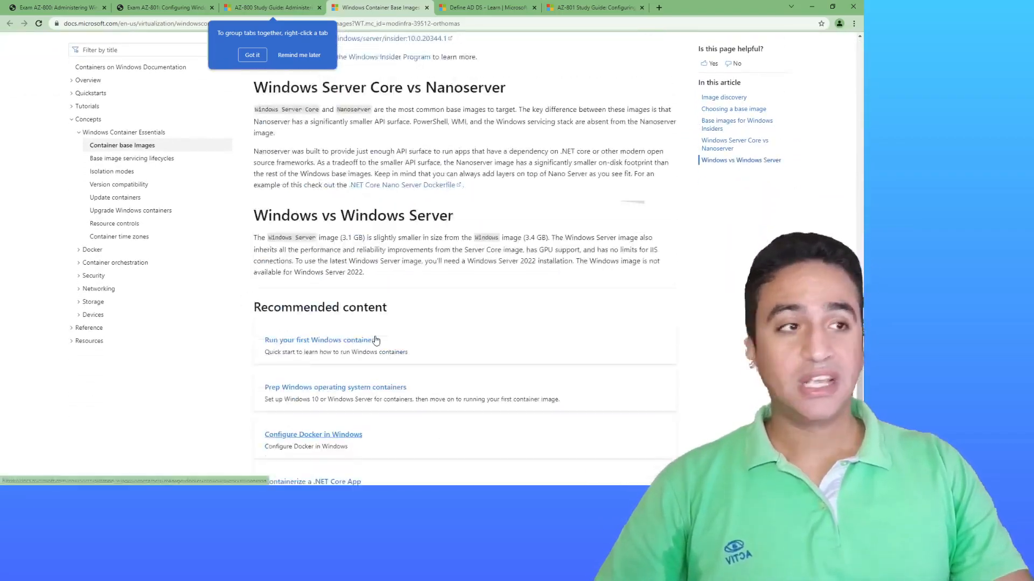
scroll("up", 3)
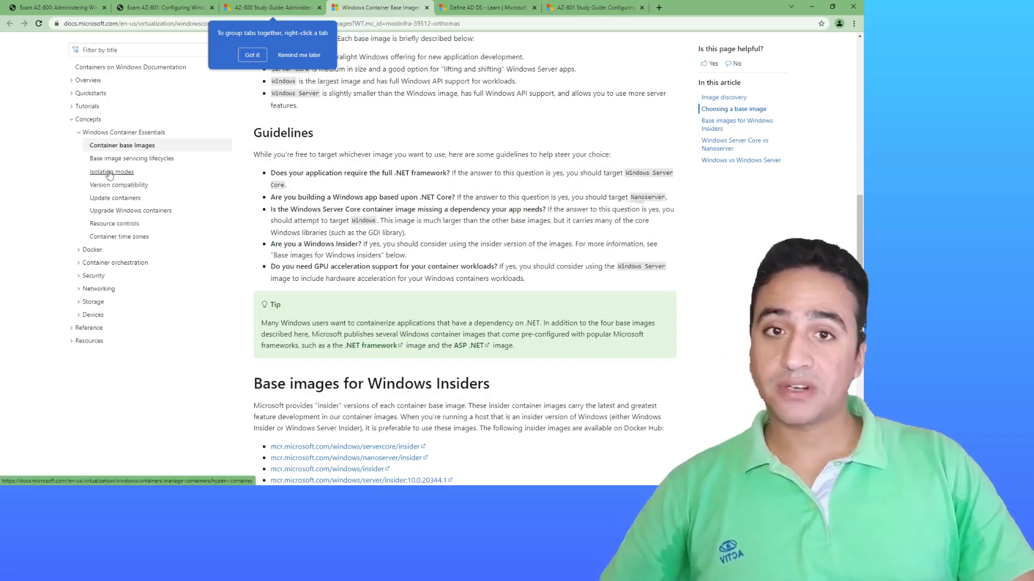
mouse_move(120, 237)
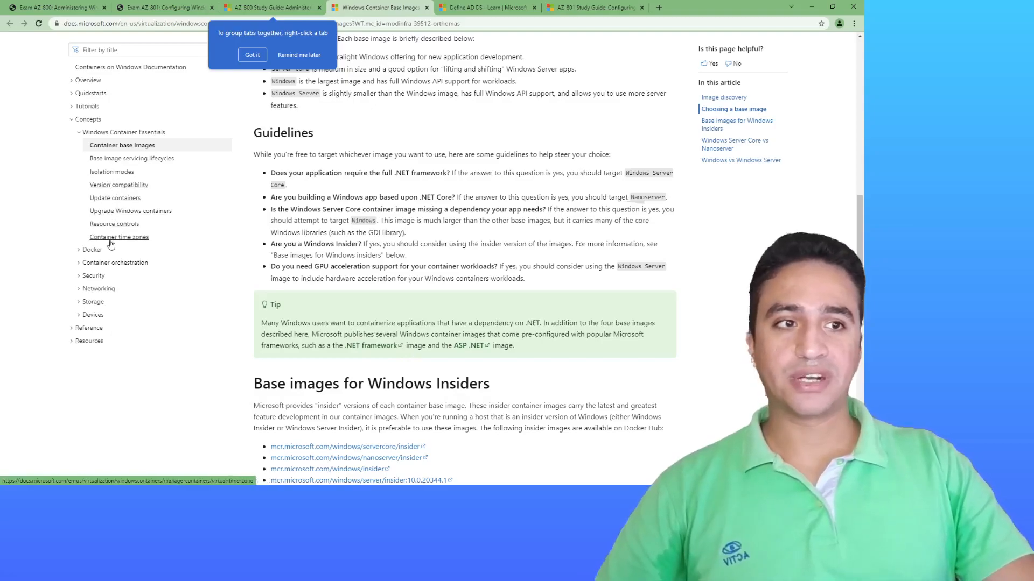
left_click(93, 248)
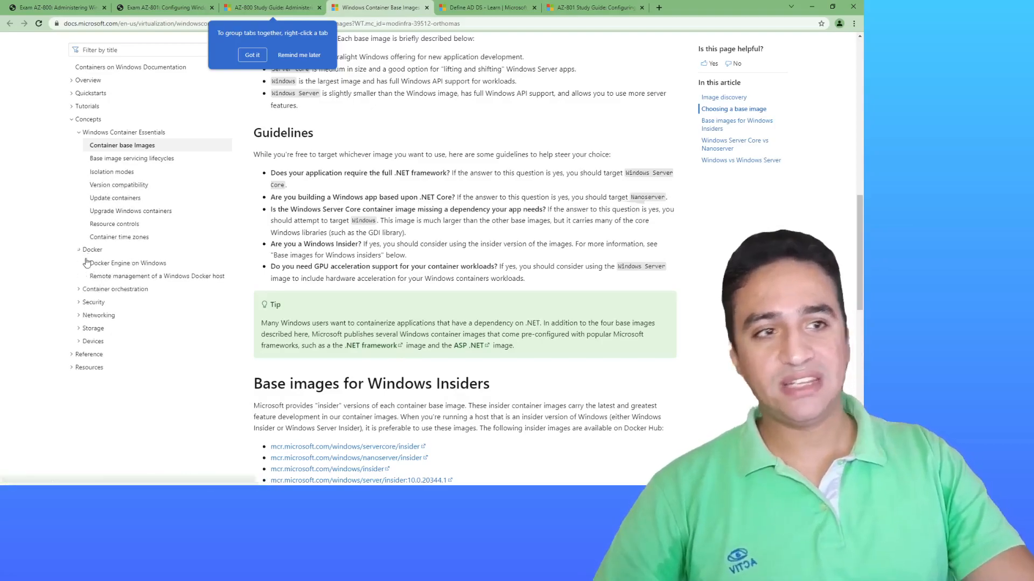
mouse_move(127, 307)
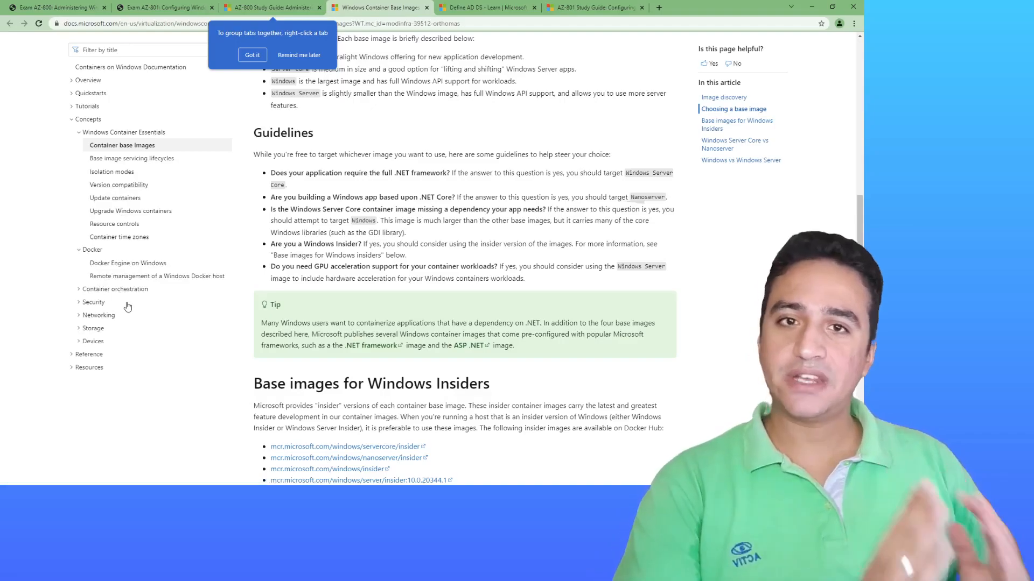
mouse_move(157, 276)
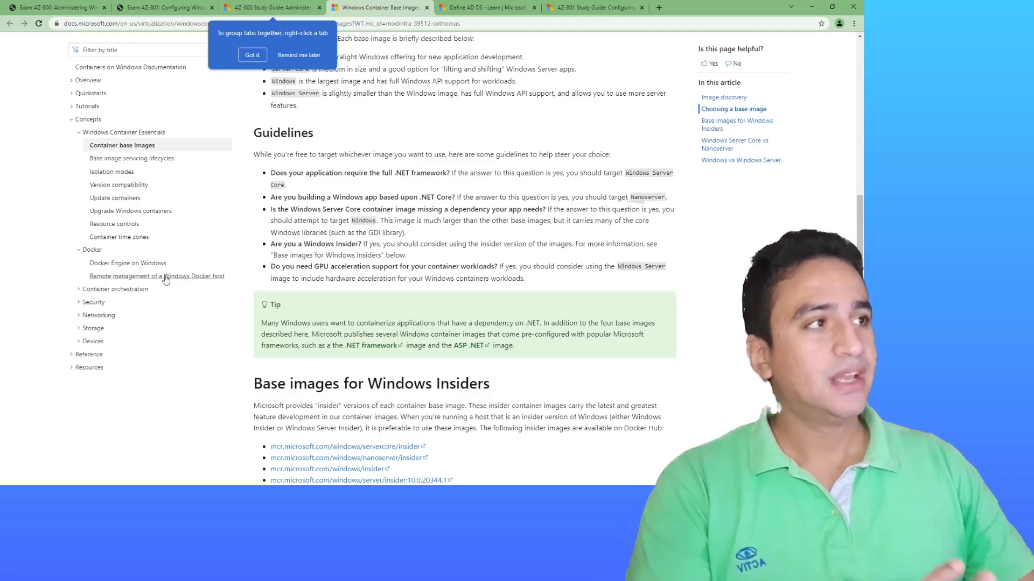